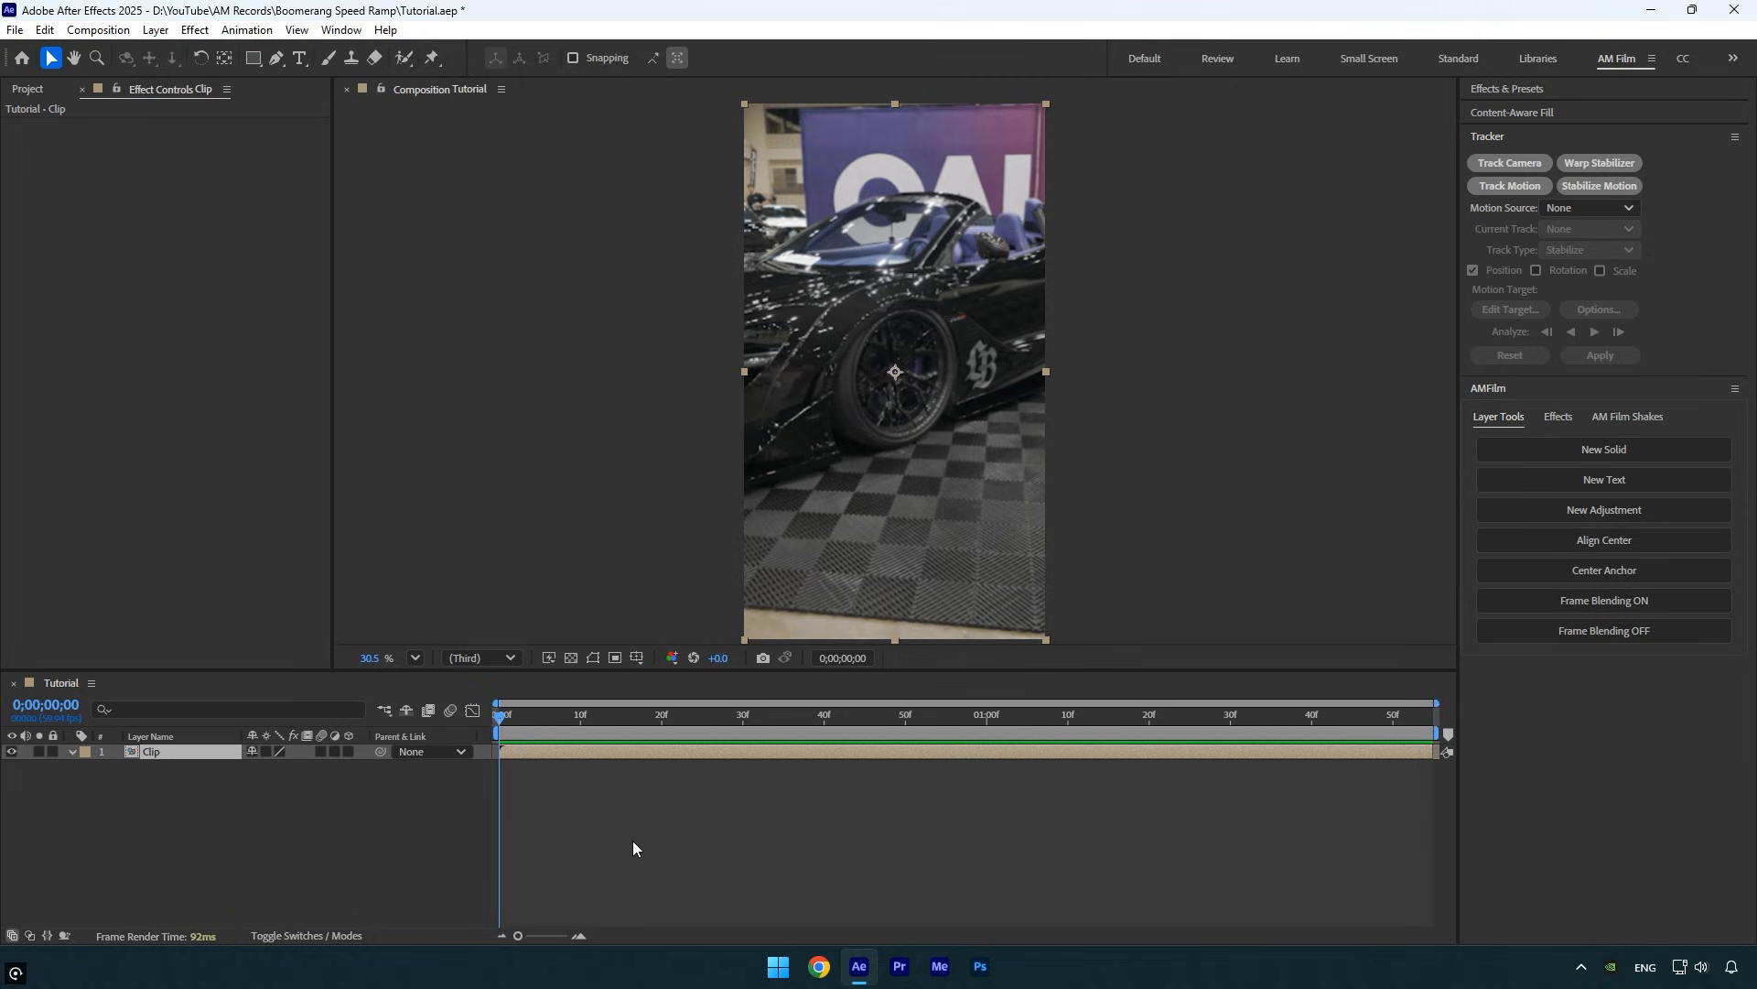
mouse_move(184, 782)
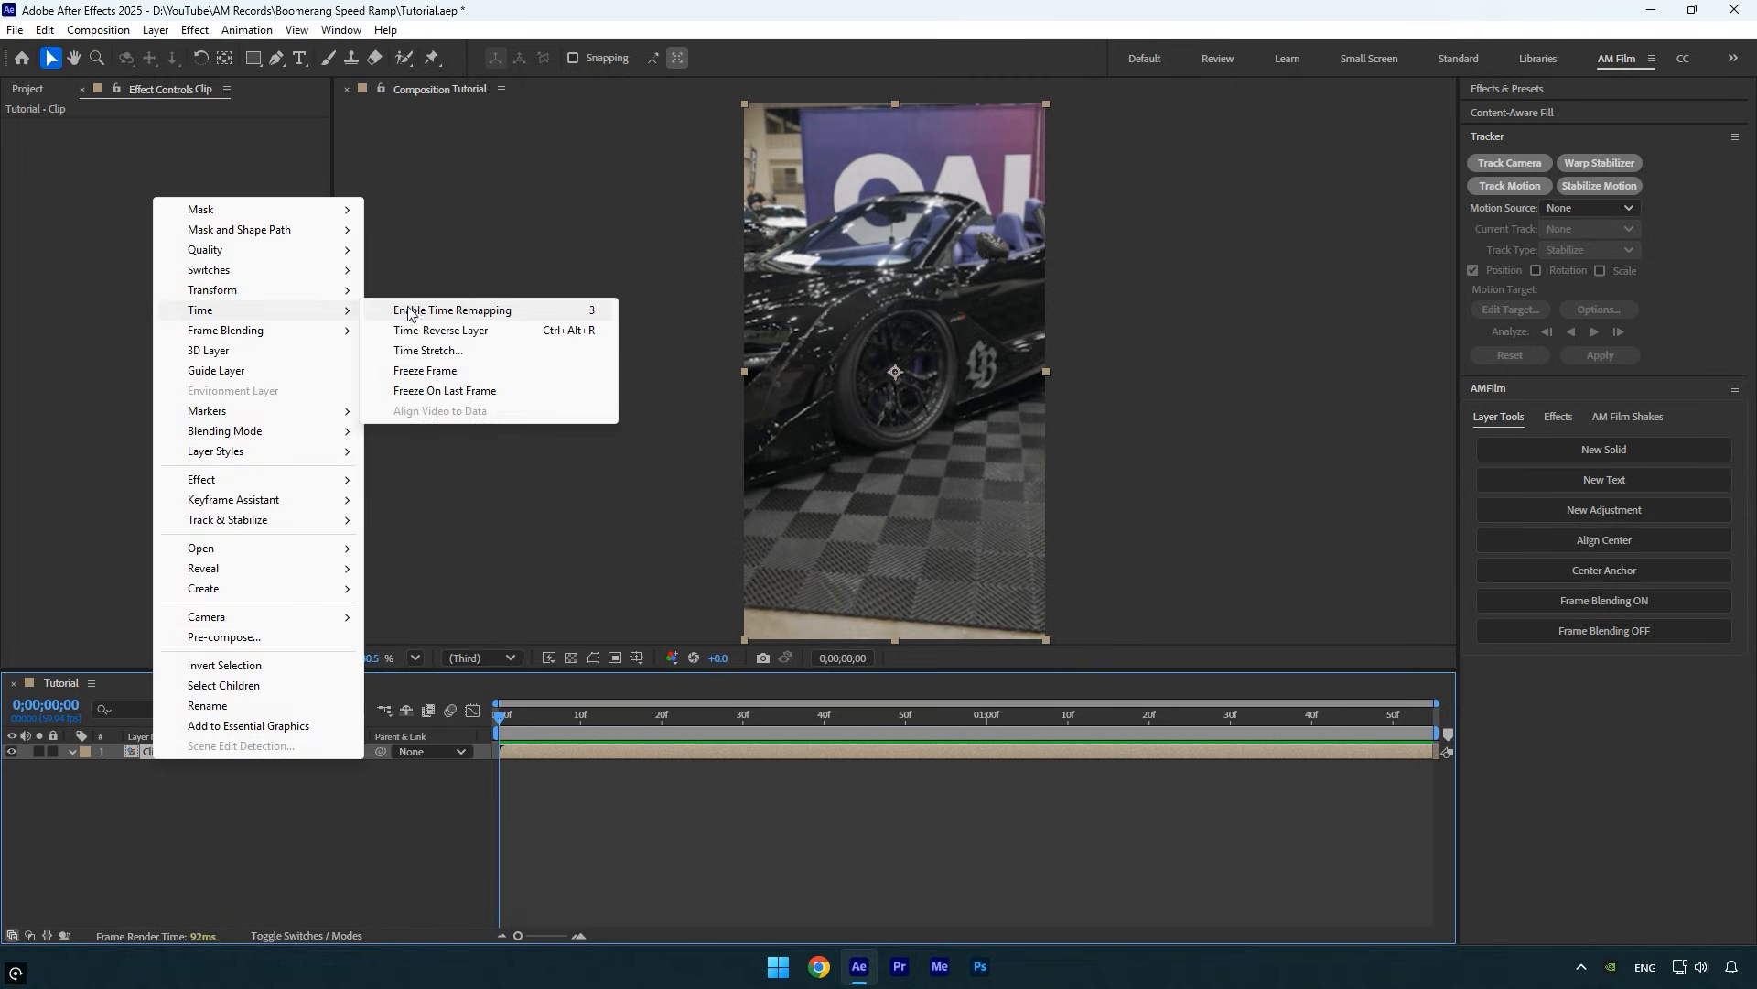
Step: Enable Time Remapping on the Clip layer via the layer's Time menu
left_click(450, 310)
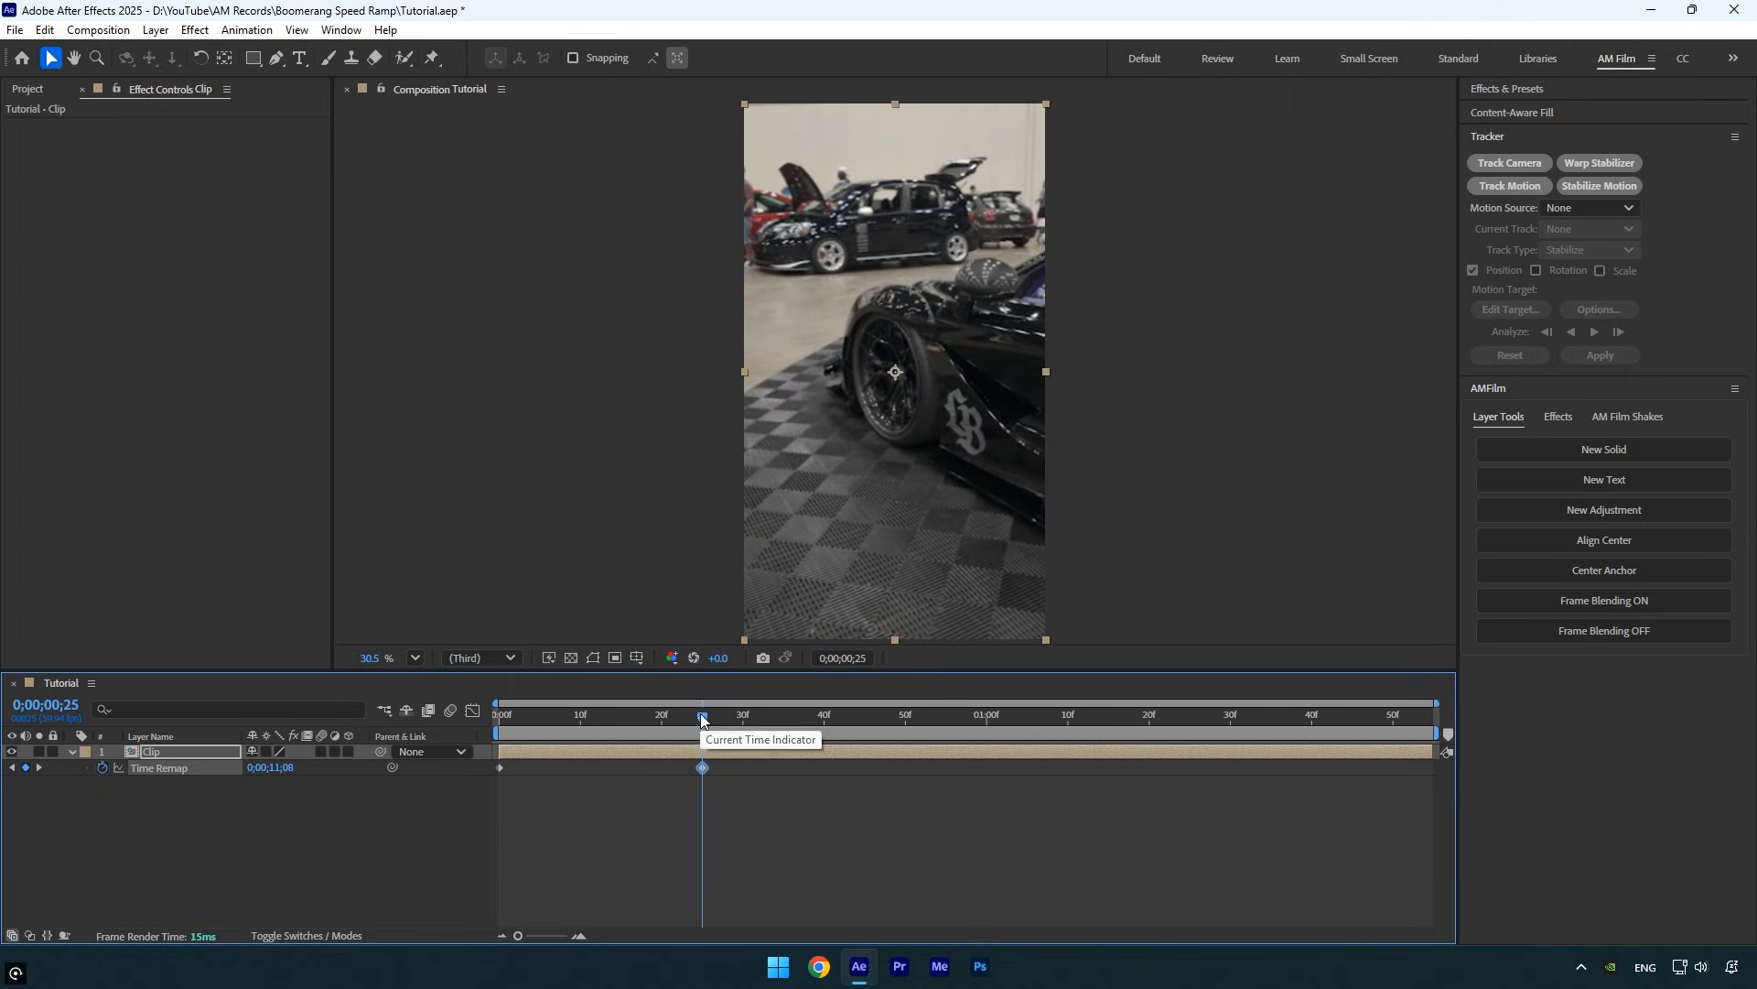
Step: Move the playhead later in the clip to place the next boomerang keyframe
left_click_drag(704, 715, 994, 715)
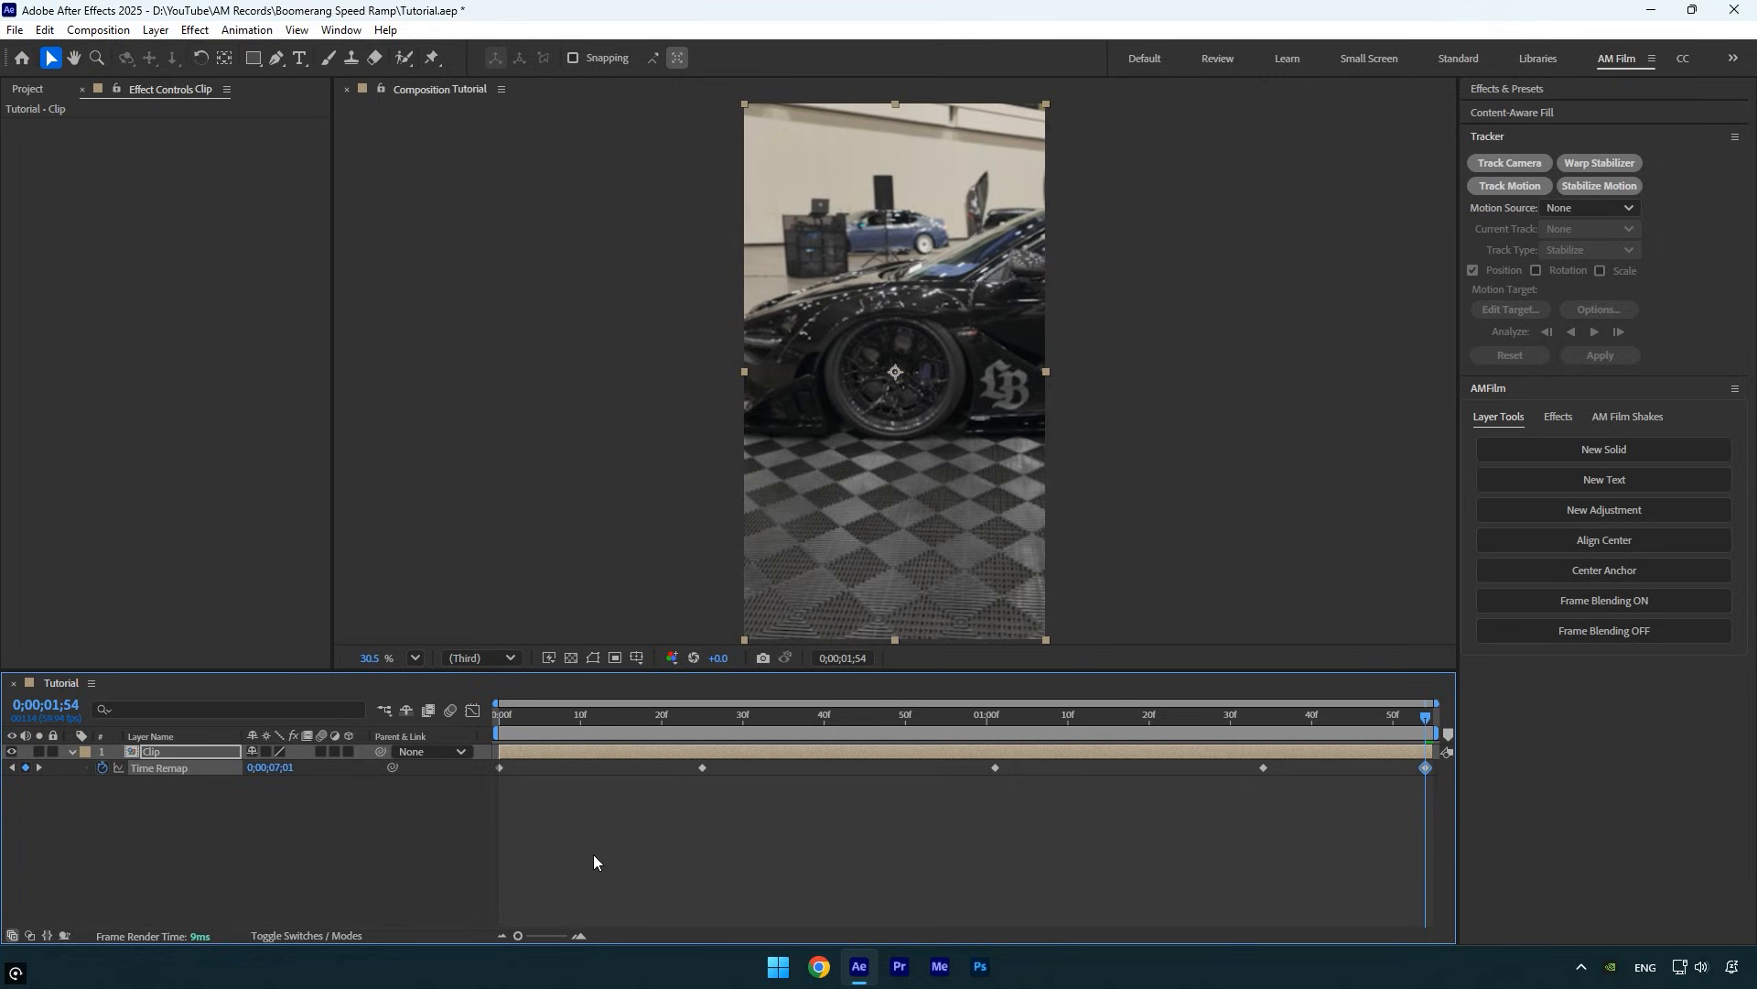
mouse_move(1320, 828)
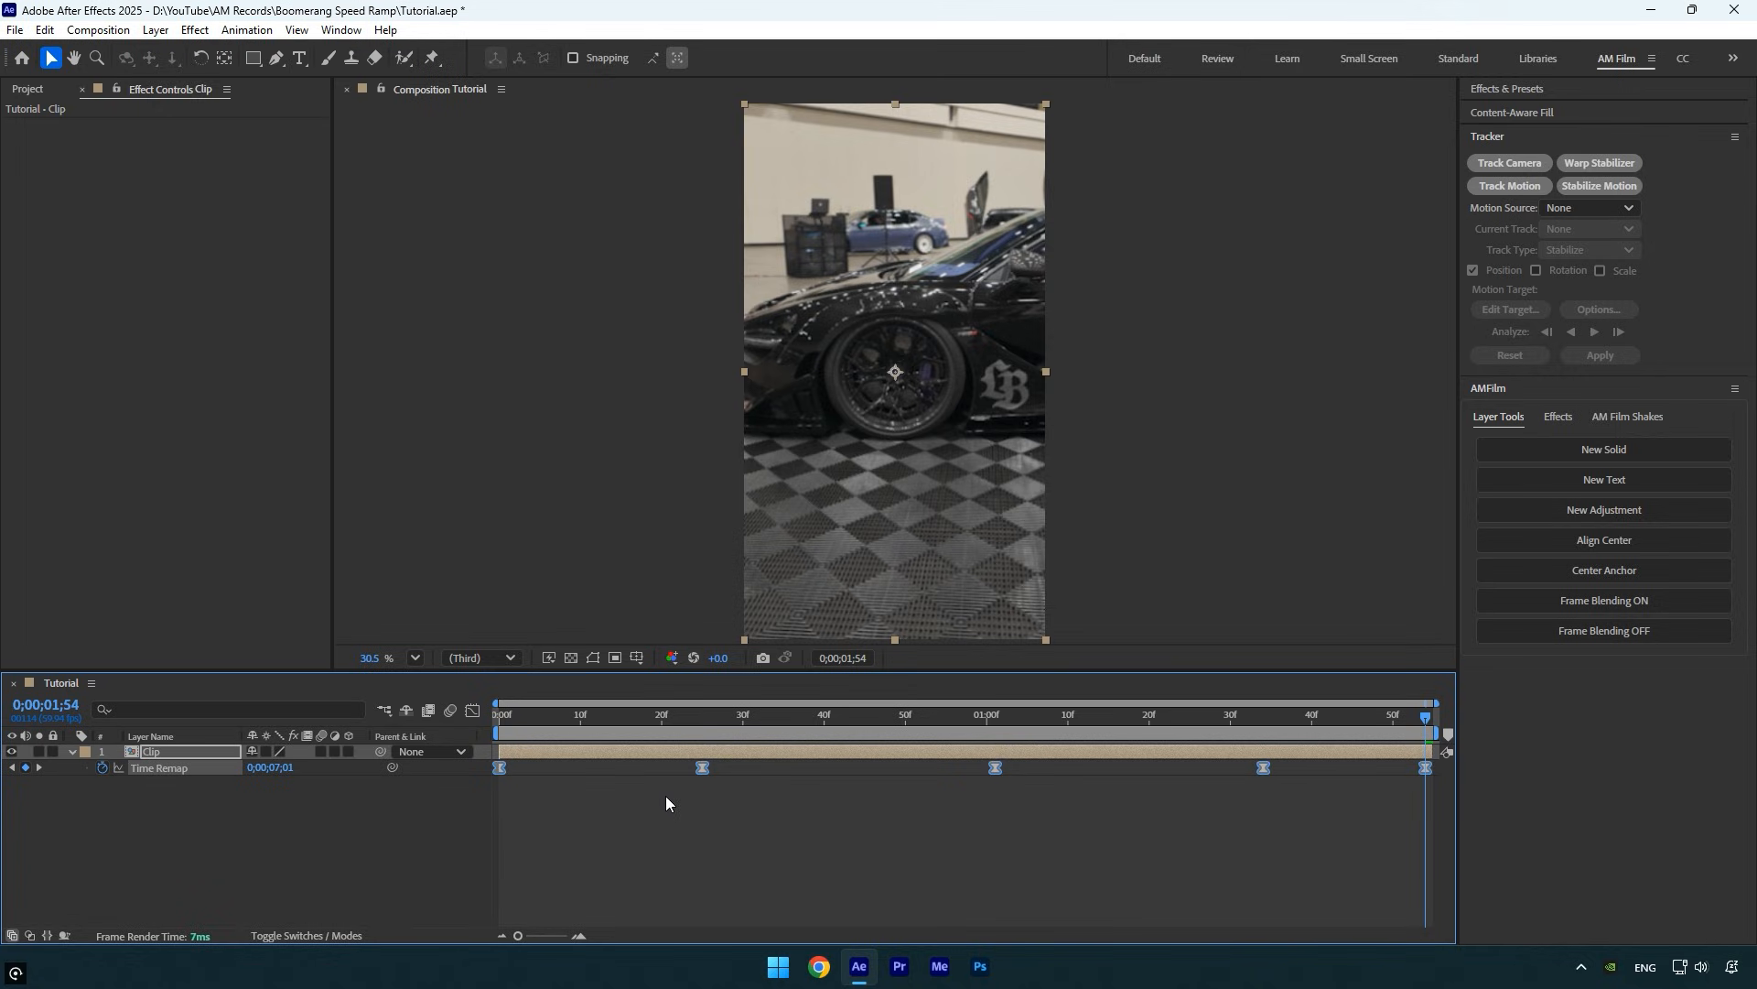
Step: Show the Time Remap value curve and lengthen the first keyframe's handle for a smoother ramp
left_click(470, 712)
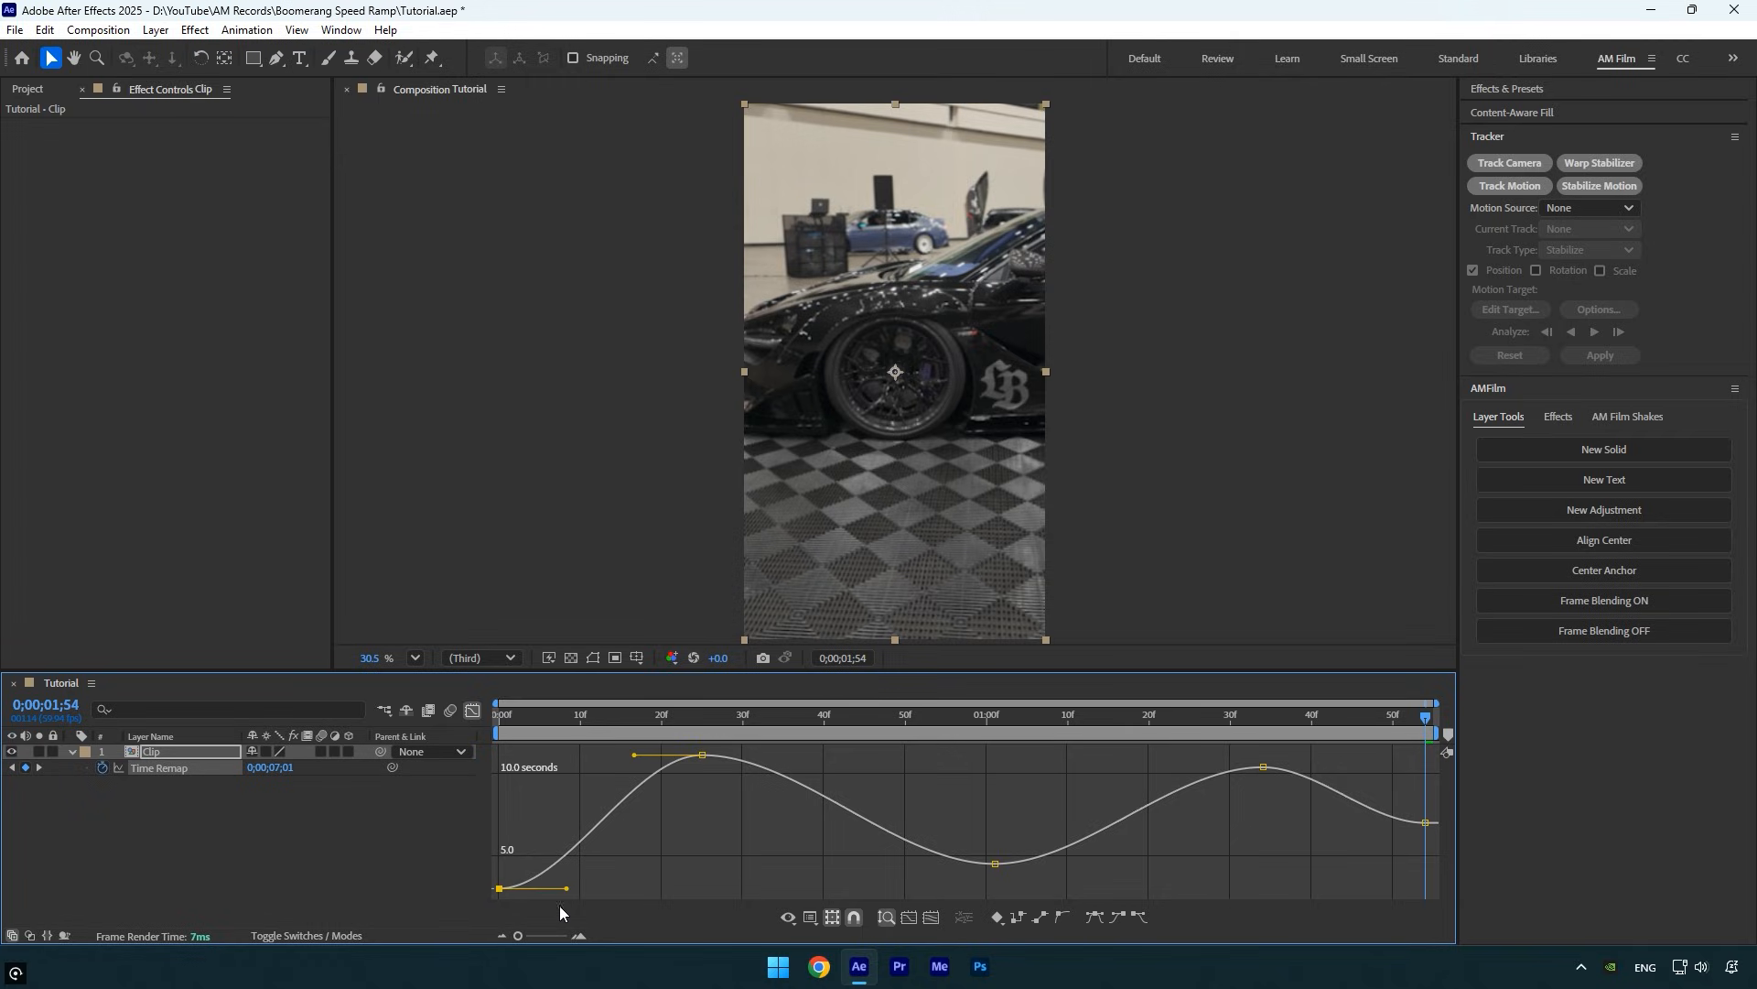
left_click_drag(566, 888, 521, 849)
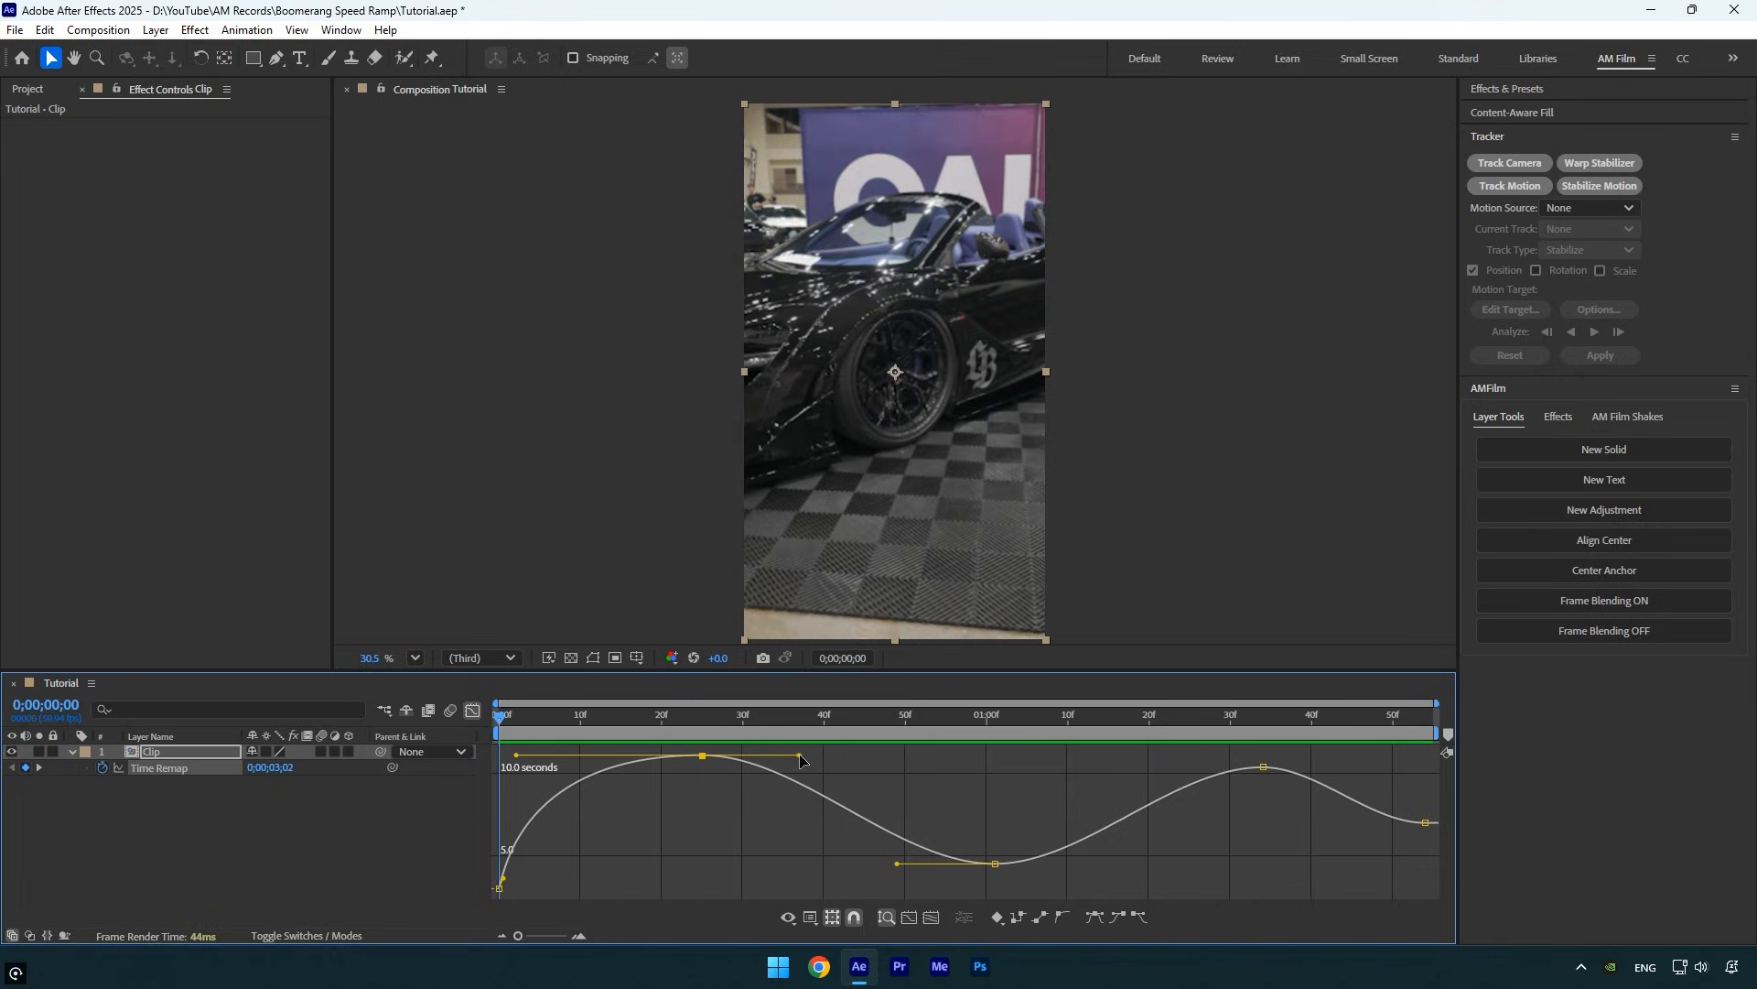
left_click_drag(802, 760, 883, 873)
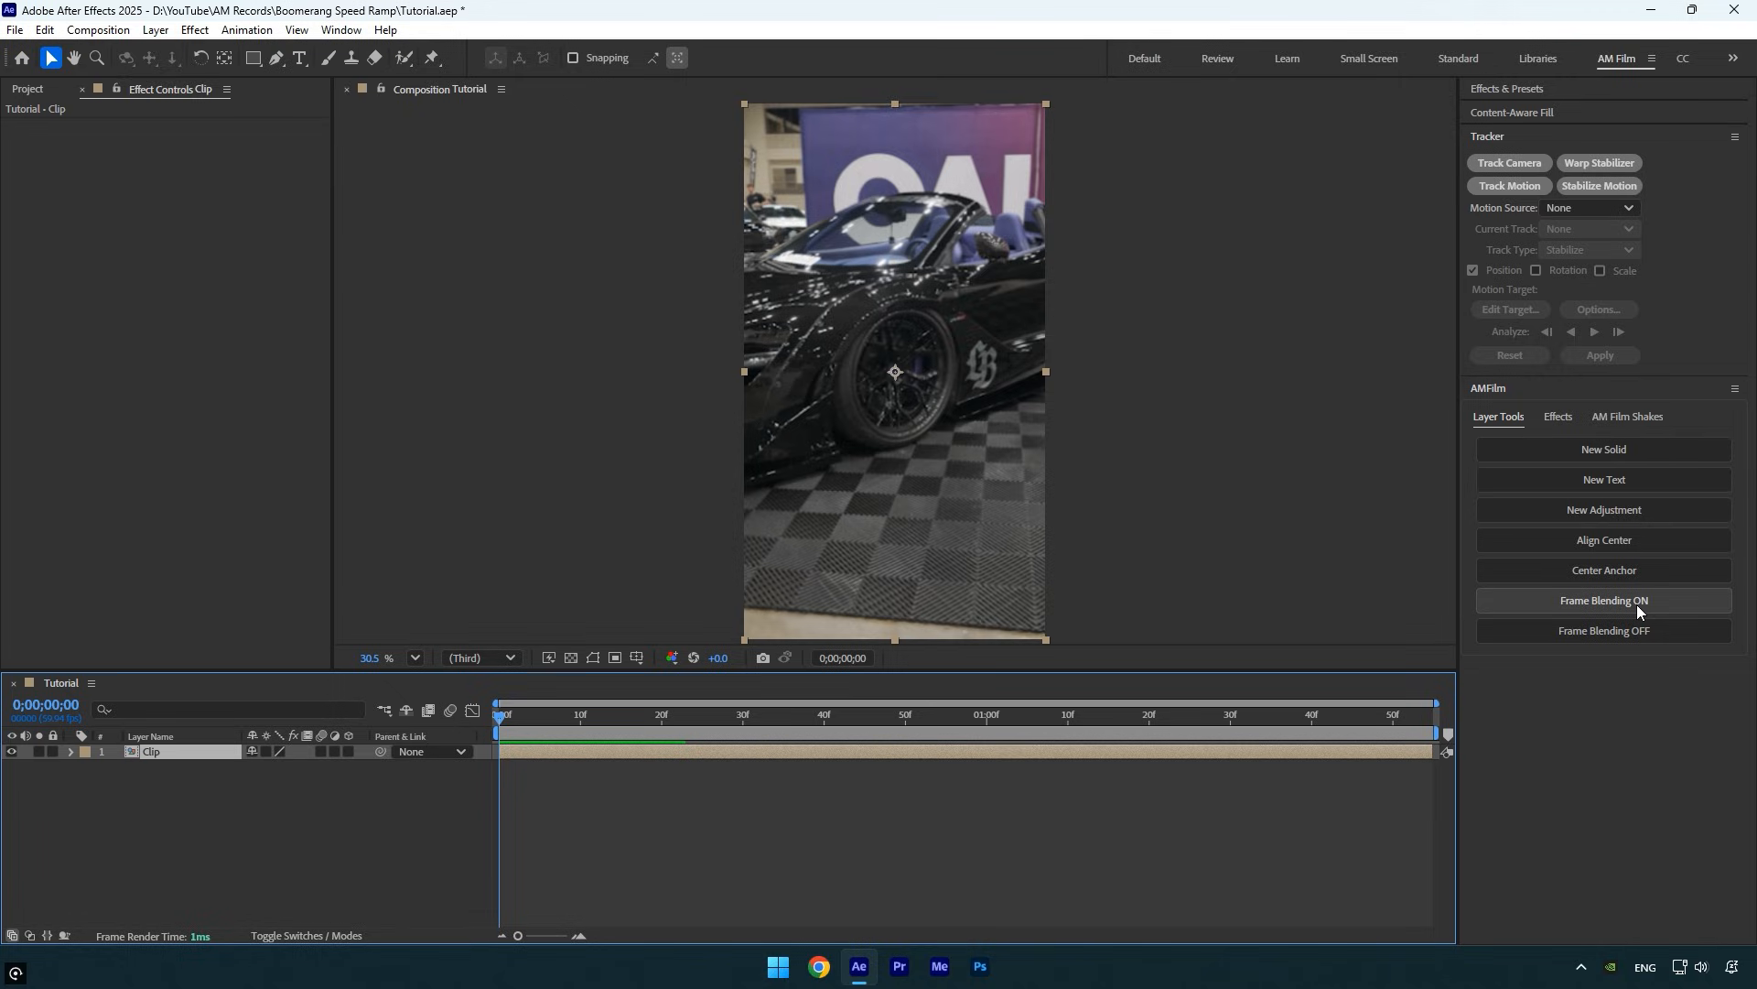
Step: Apply RSMB Pro motion blur to the clip from the AMFilm Effects list
left_click(1557, 416)
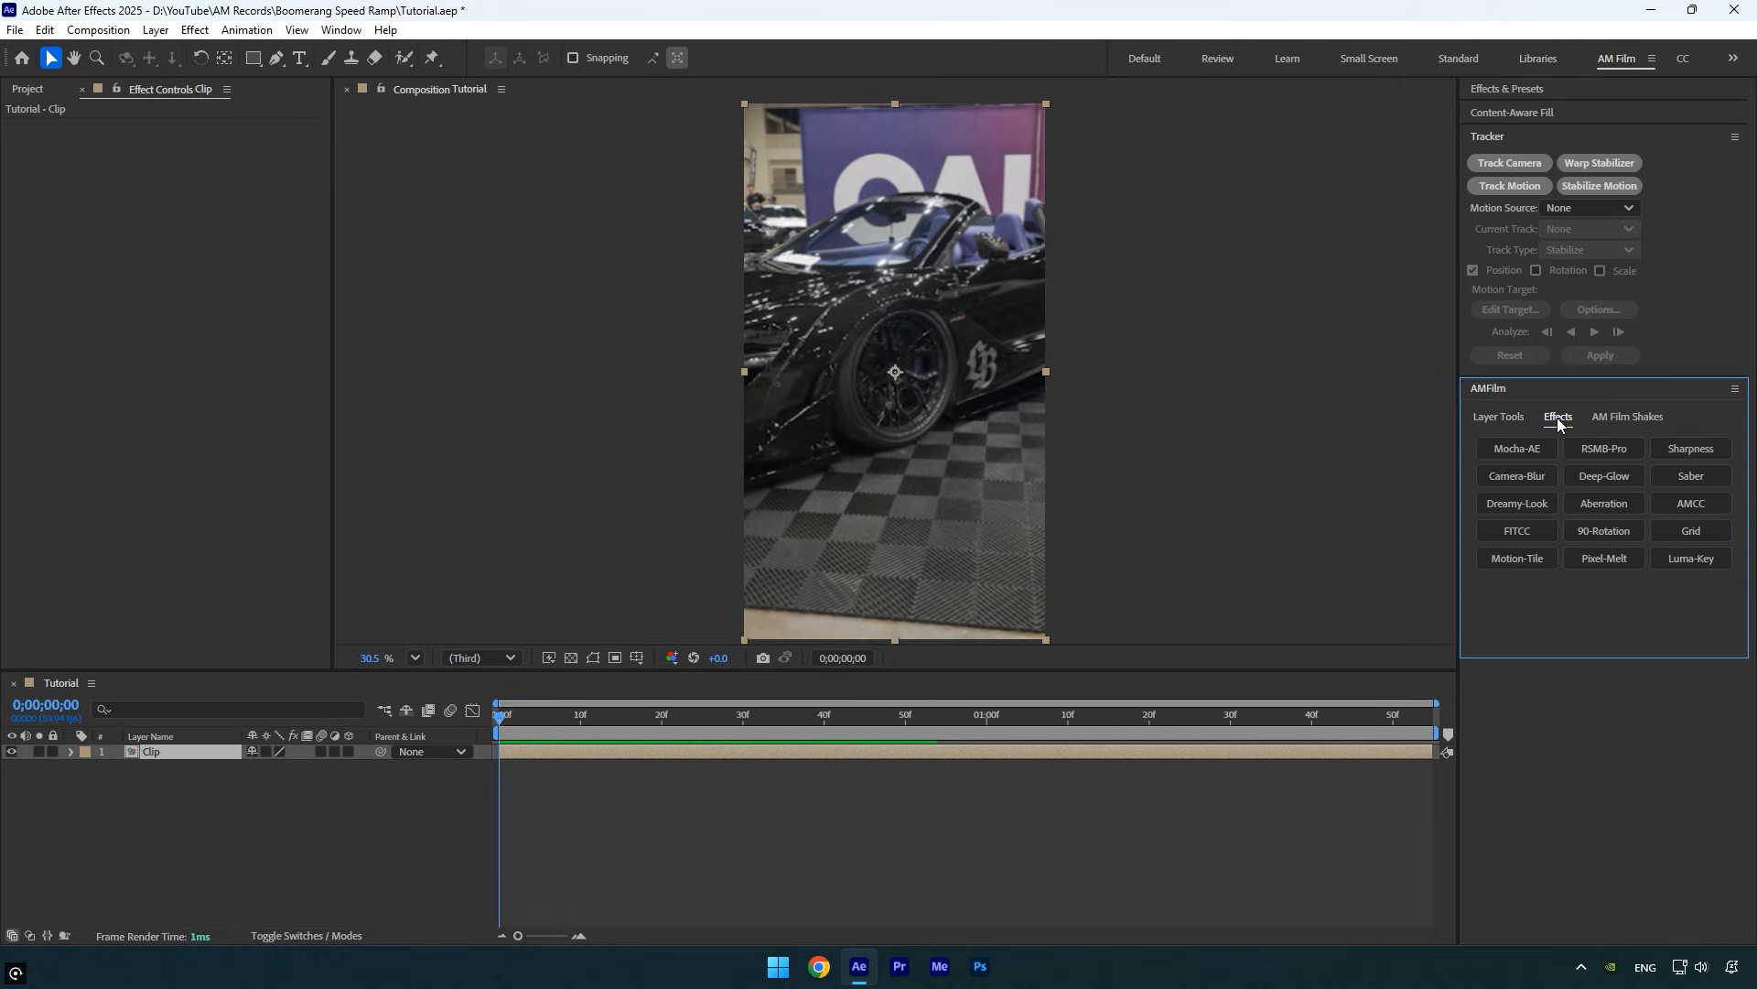
left_click(1603, 449)
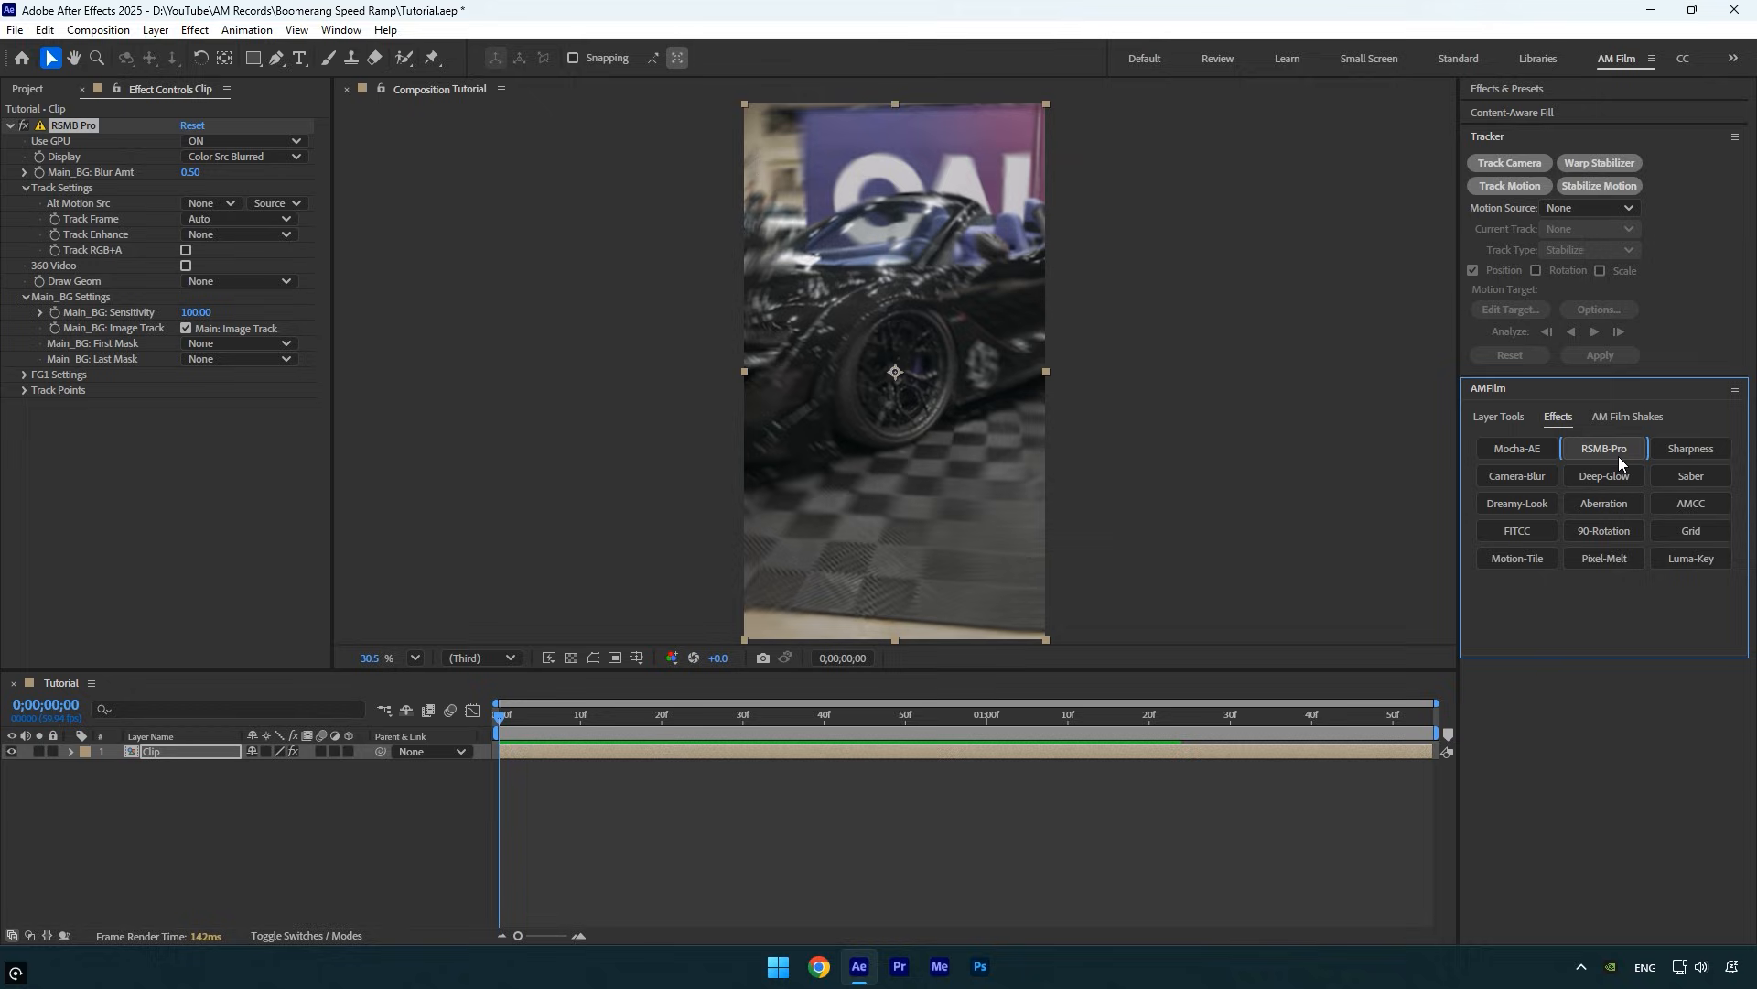